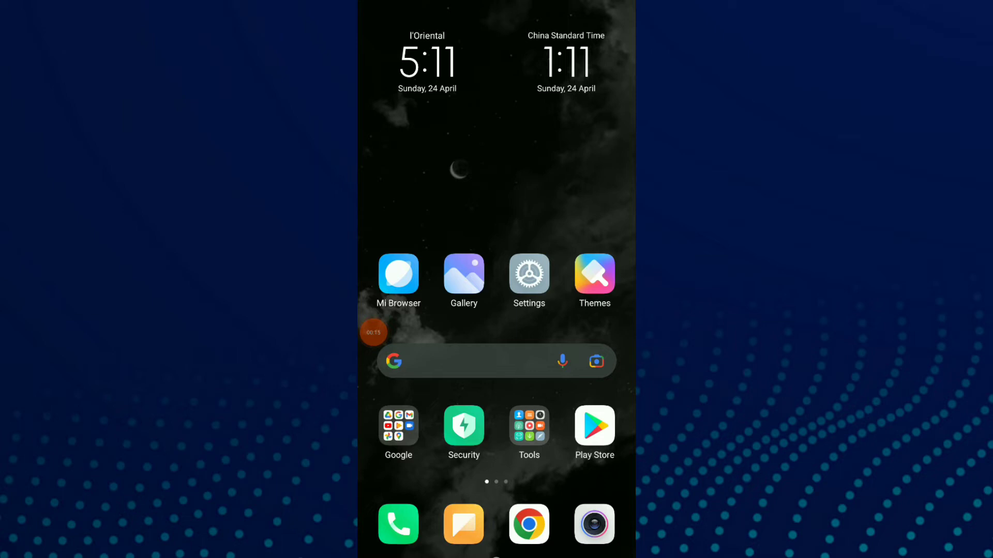
Launch the Facebook app from the second MIUI home screen page
scroll("left", 3)
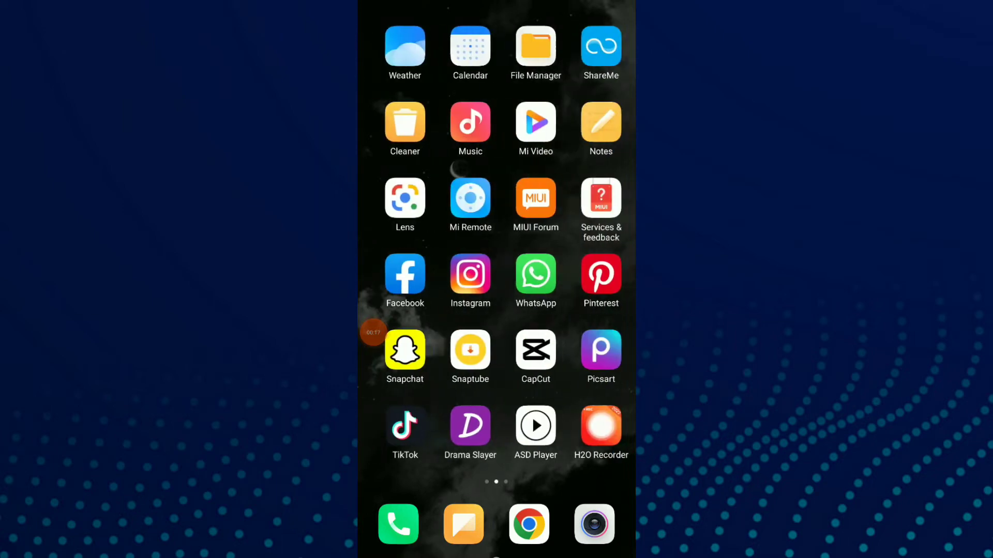
left_click(405, 276)
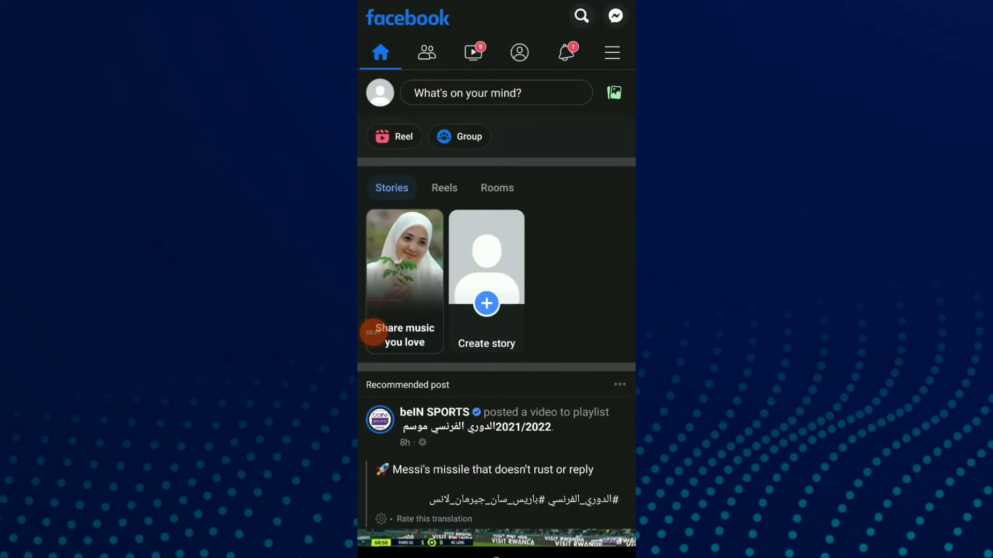
Go through the Facebook menu to the Settings & privacy page
left_click(612, 51)
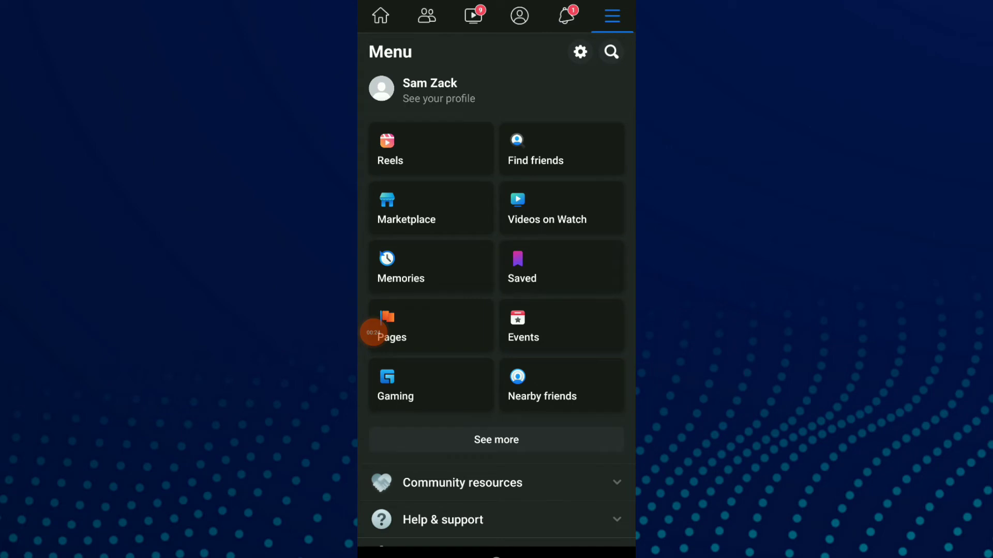
left_click(578, 52)
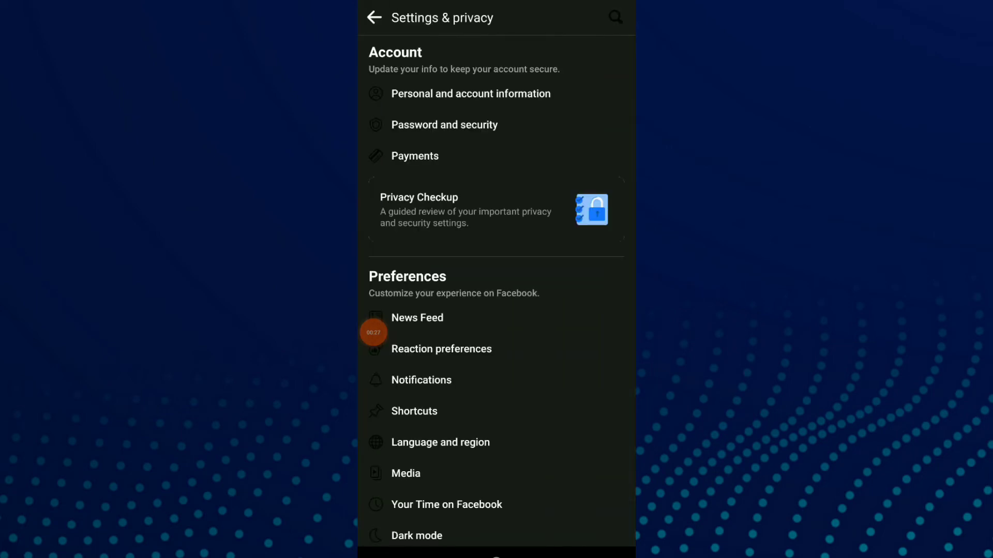
Open Authorized Logins from Password and security to view recognized devices
left_click(445, 124)
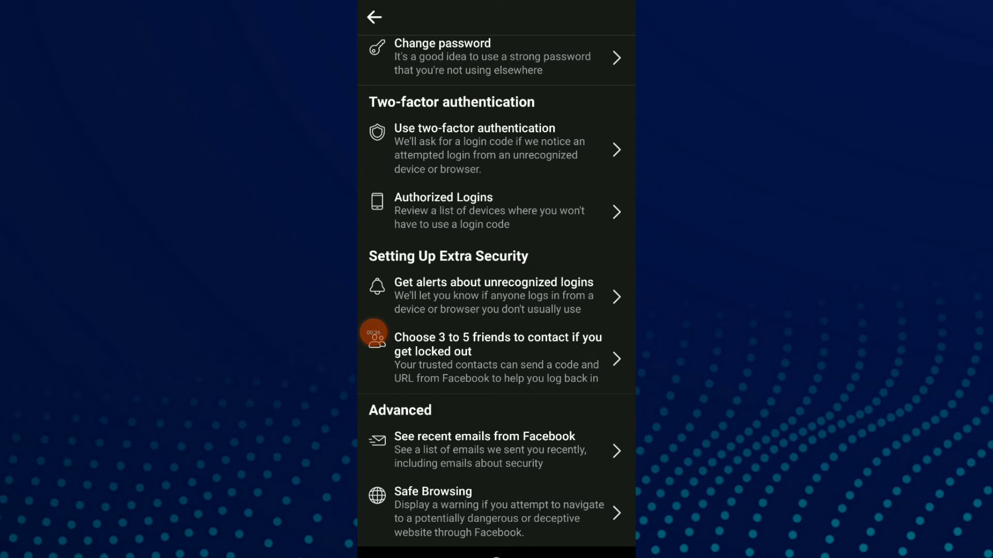
left_click(494, 210)
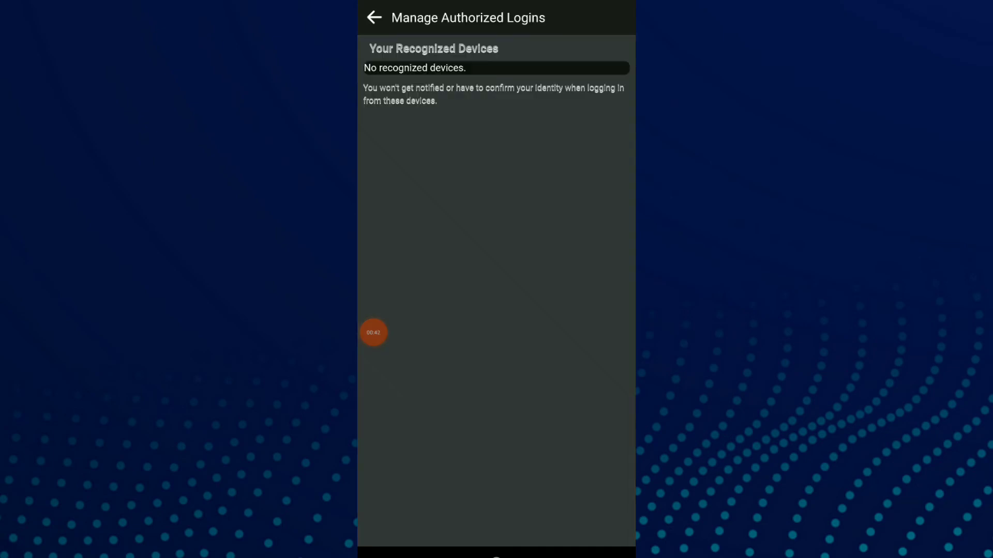